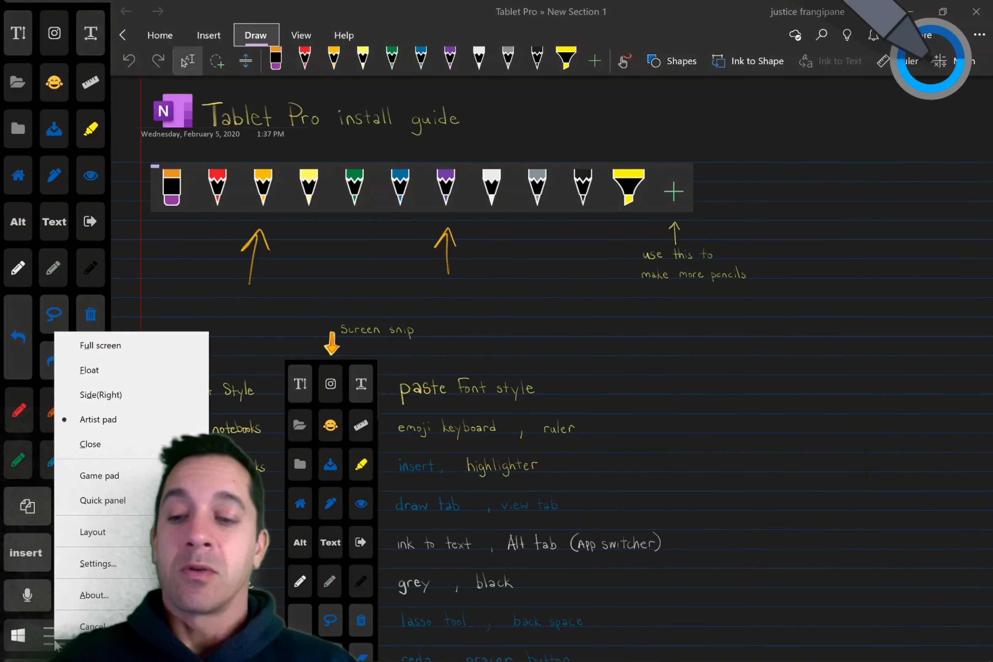
Open the artist pad's OneNote click-location 2020 preset in the layout editor
click(91, 531)
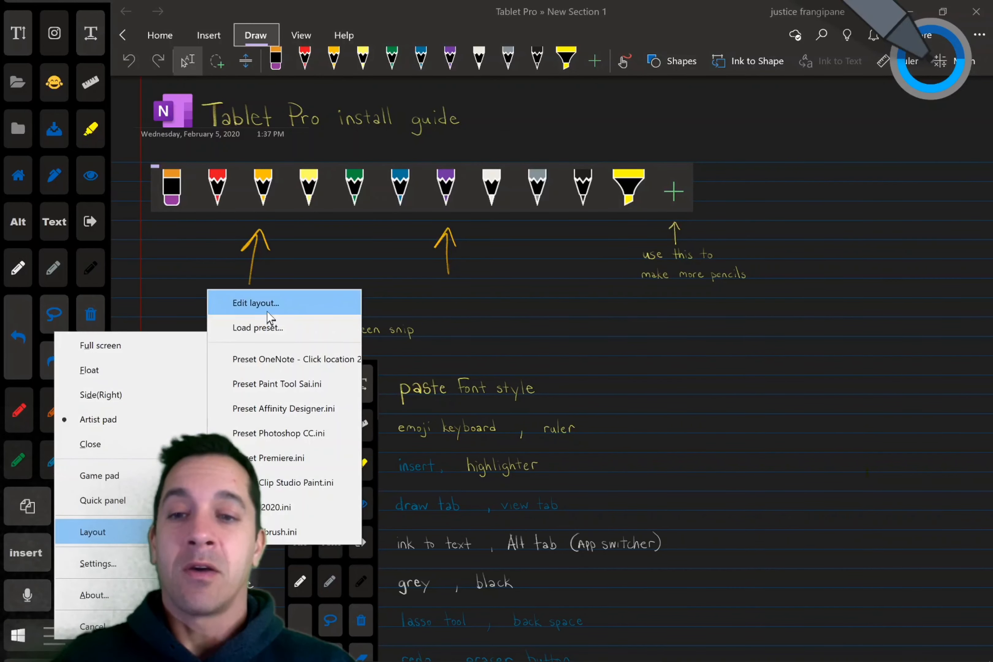
click(257, 303)
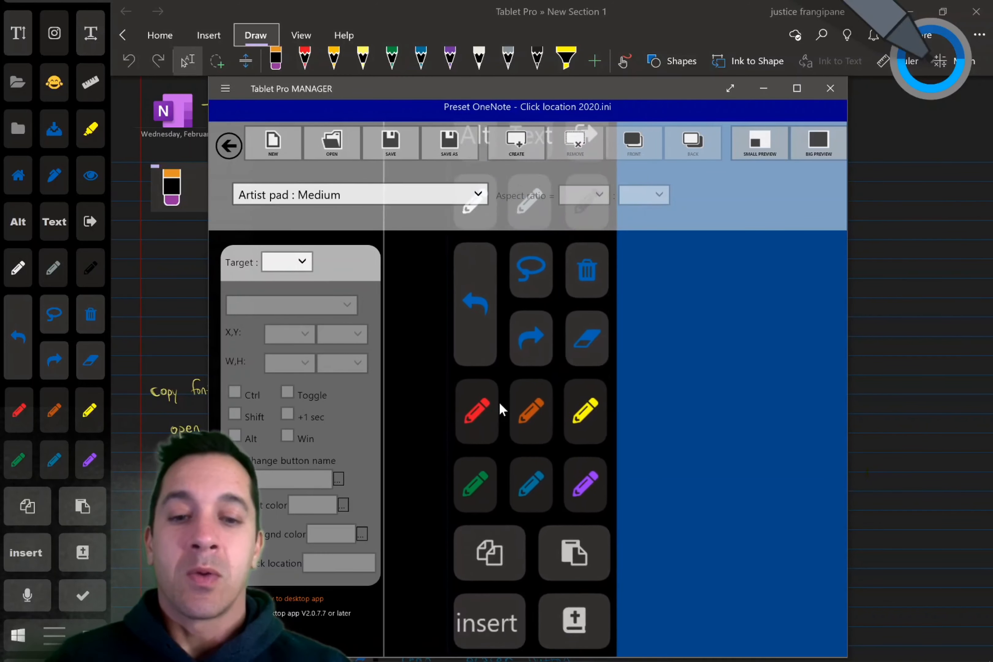
Select the orange then the red pencil button, showing click location 837,169
click(531, 410)
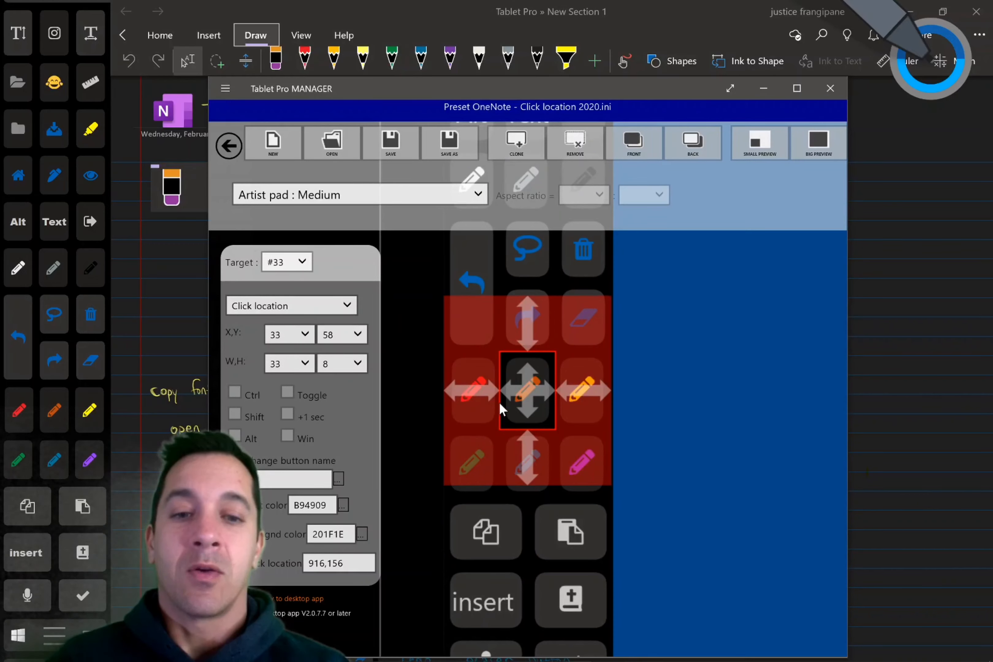
click(471, 390)
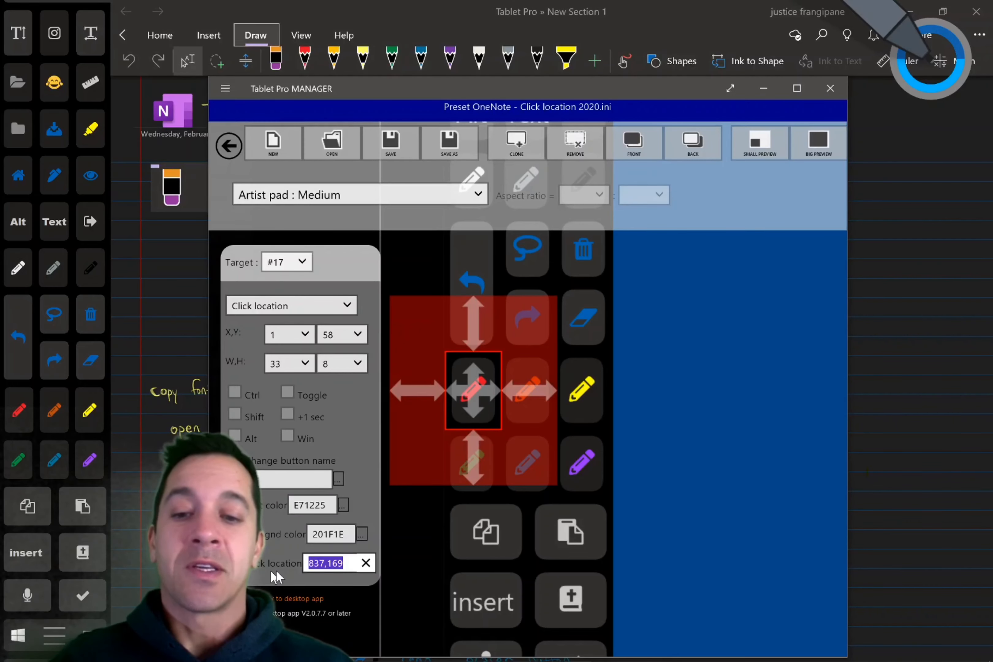
mouse_move(307, 567)
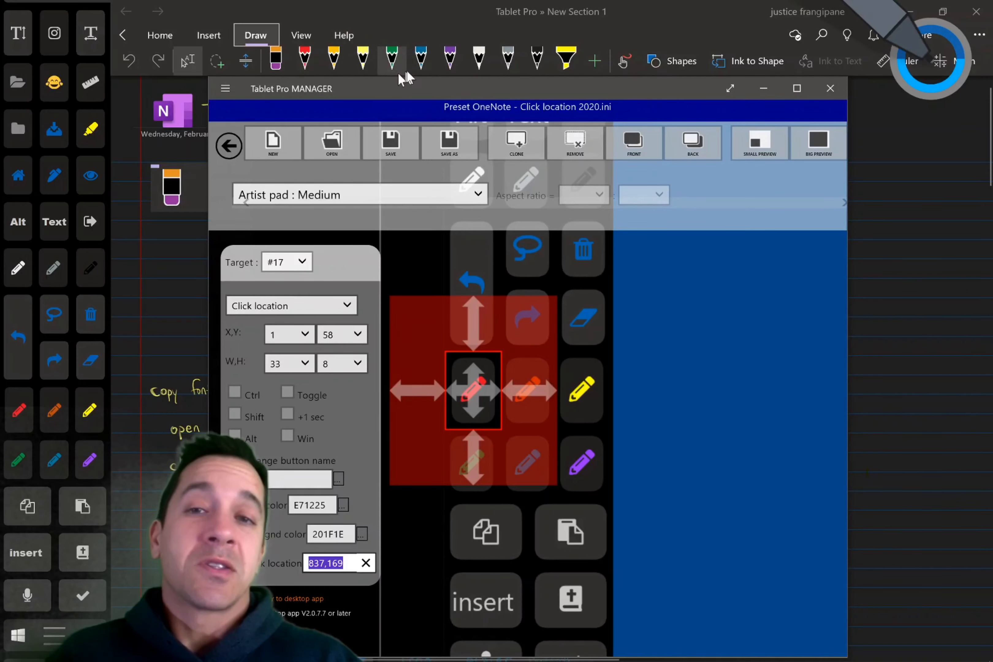
mouse_move(341, 438)
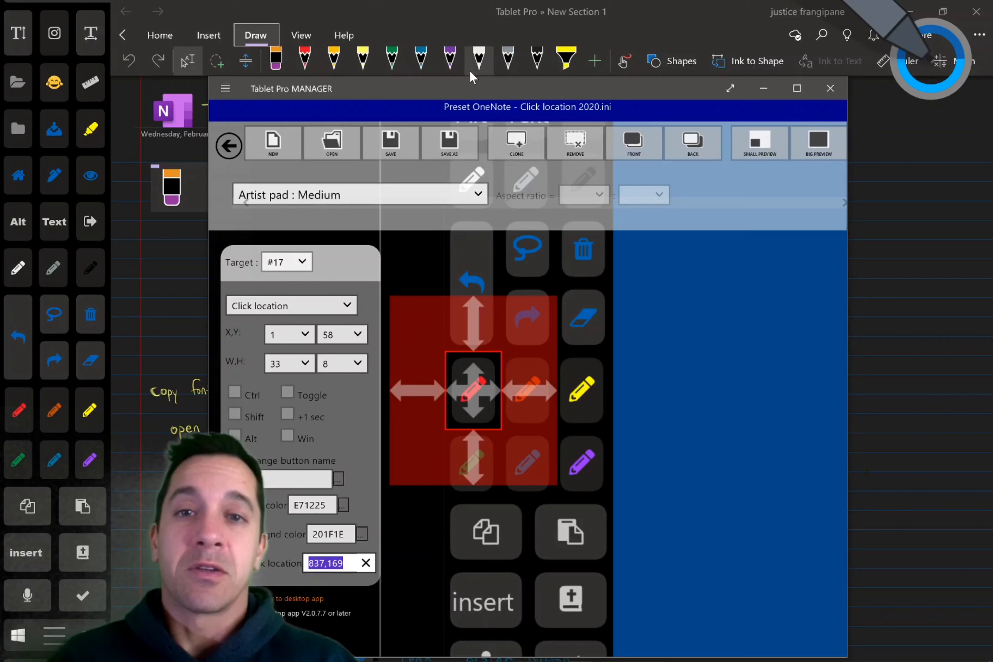
mouse_move(440, 75)
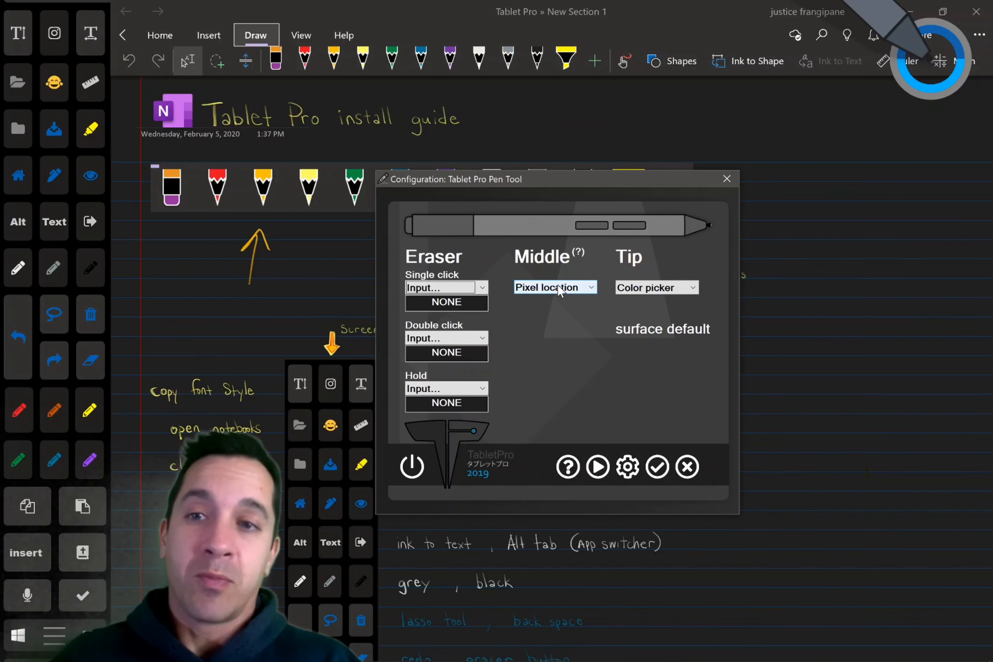
mouse_move(627, 447)
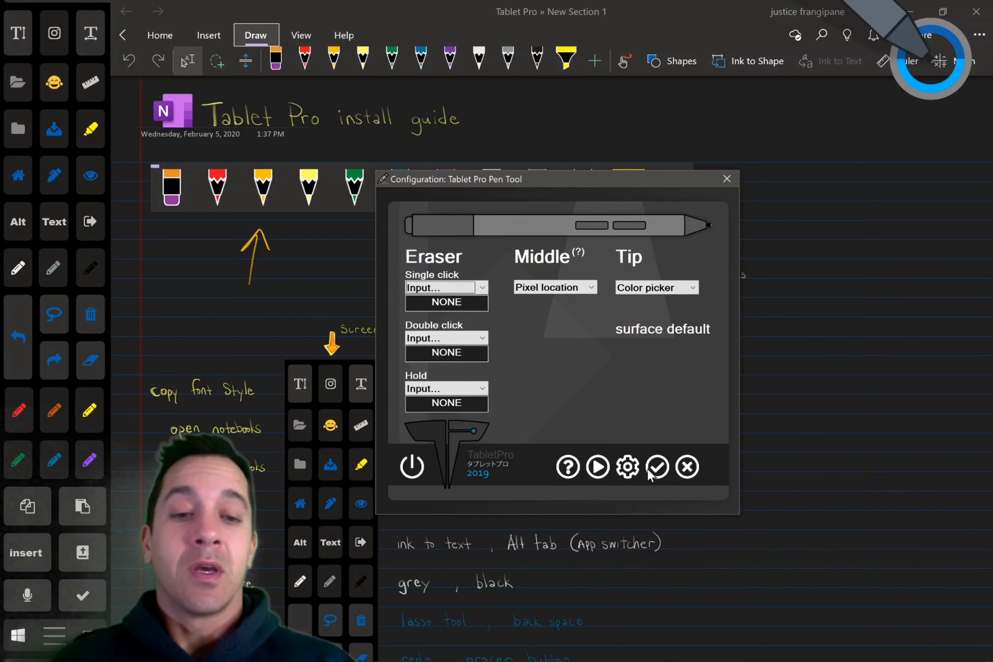
mouse_move(652, 431)
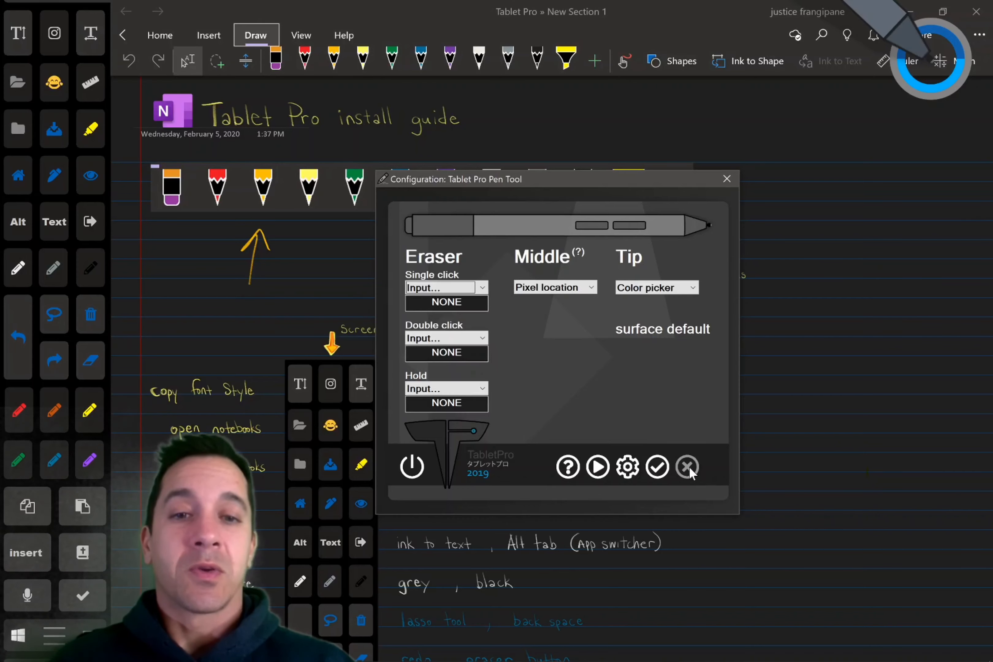
Give the orange pencil click location 917,159 and the yellow pencil 999,152
click(687, 467)
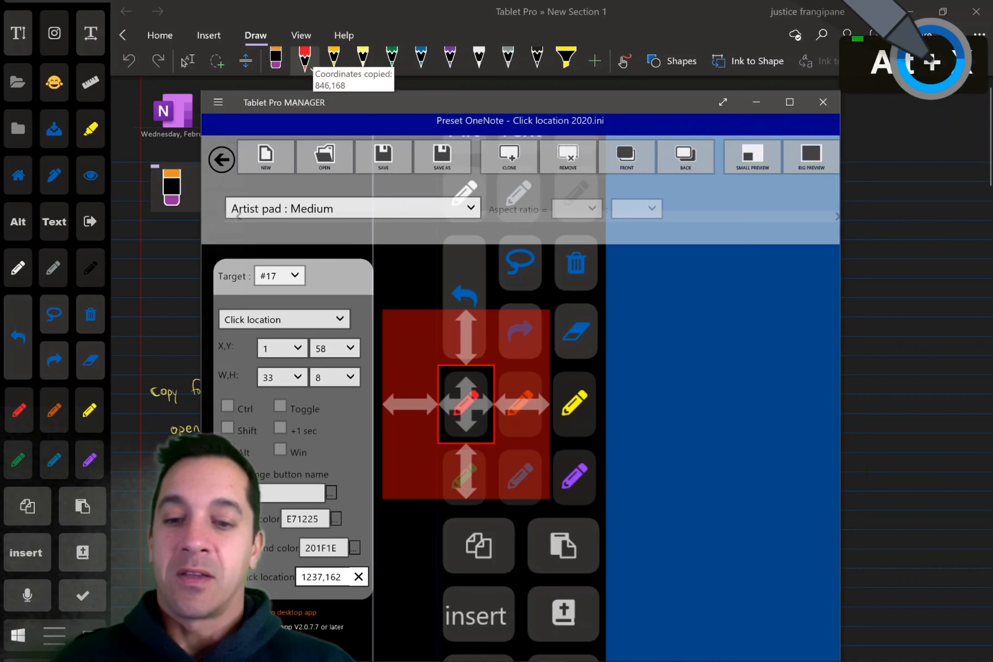
triple_click(322, 578)
text(917,159)
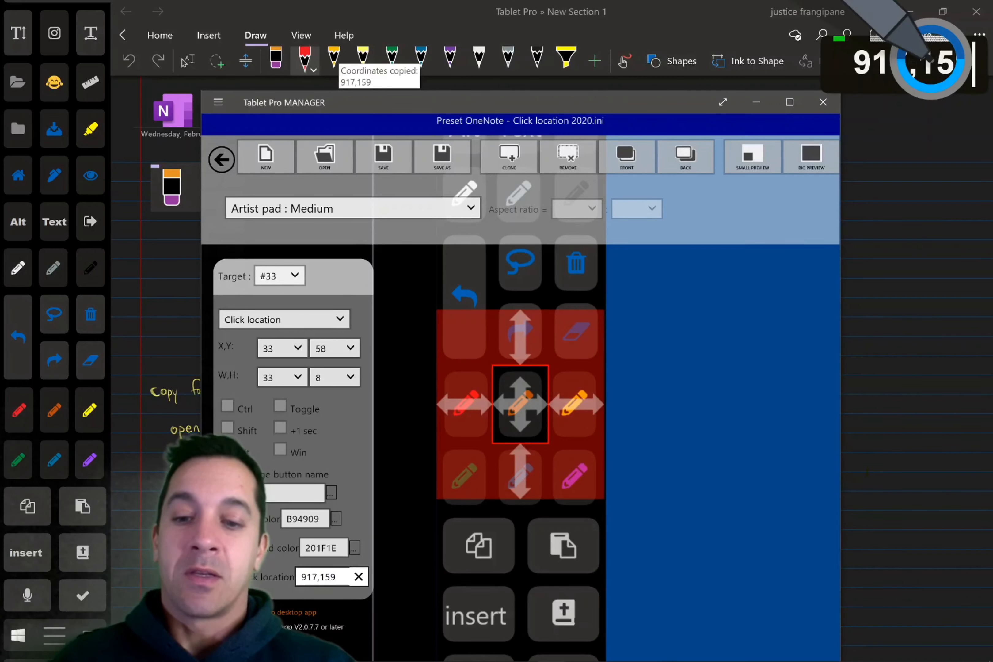
click(573, 405)
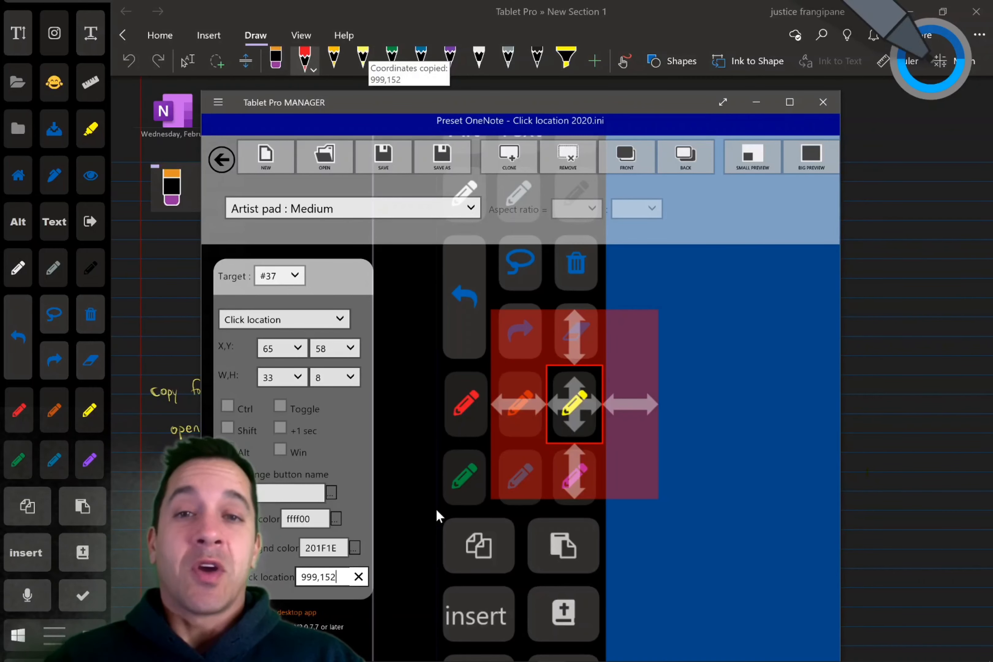
mouse_move(507, 412)
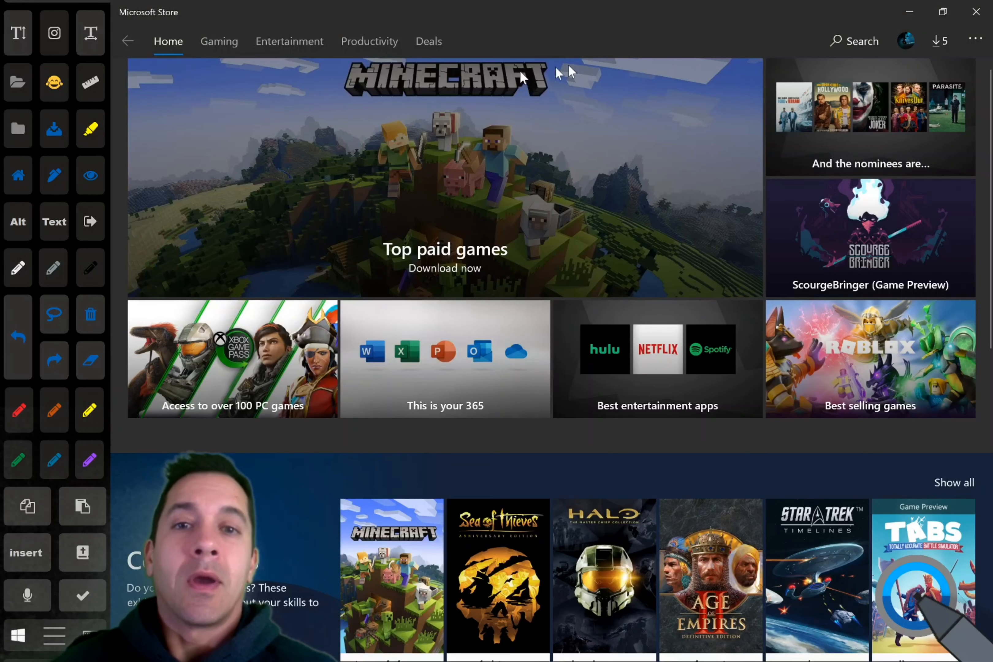
mouse_move(683, 44)
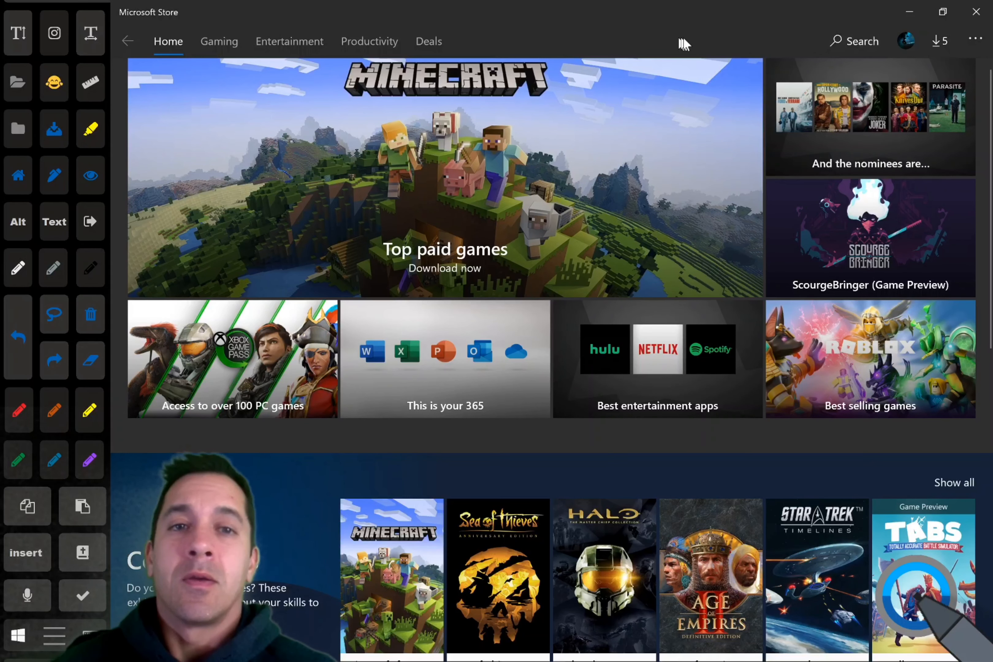
Search the Microsoft Store for "pen"
click(854, 40)
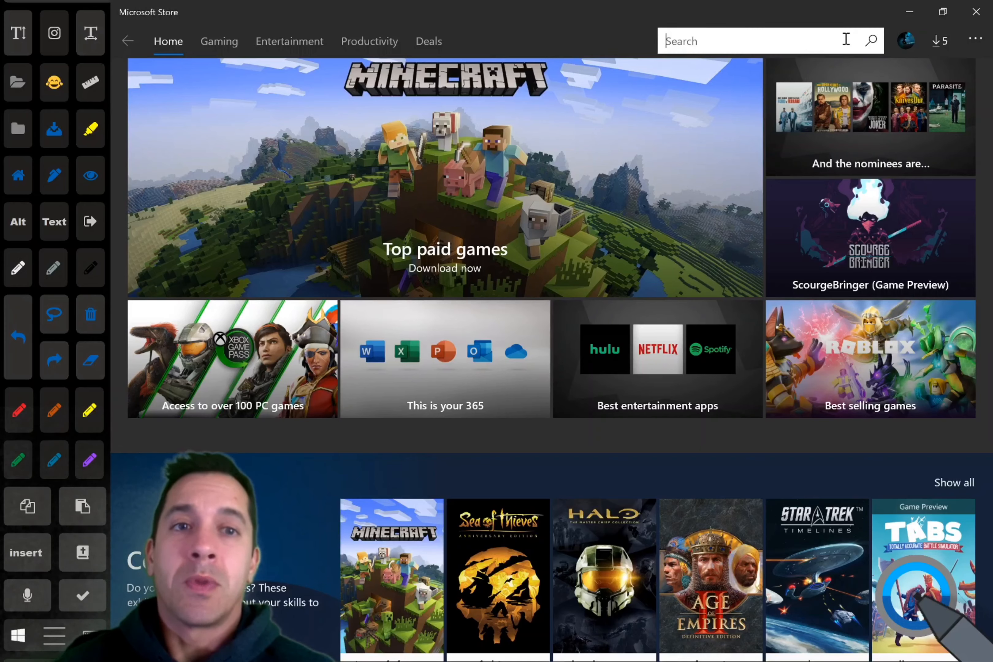
text(pen)
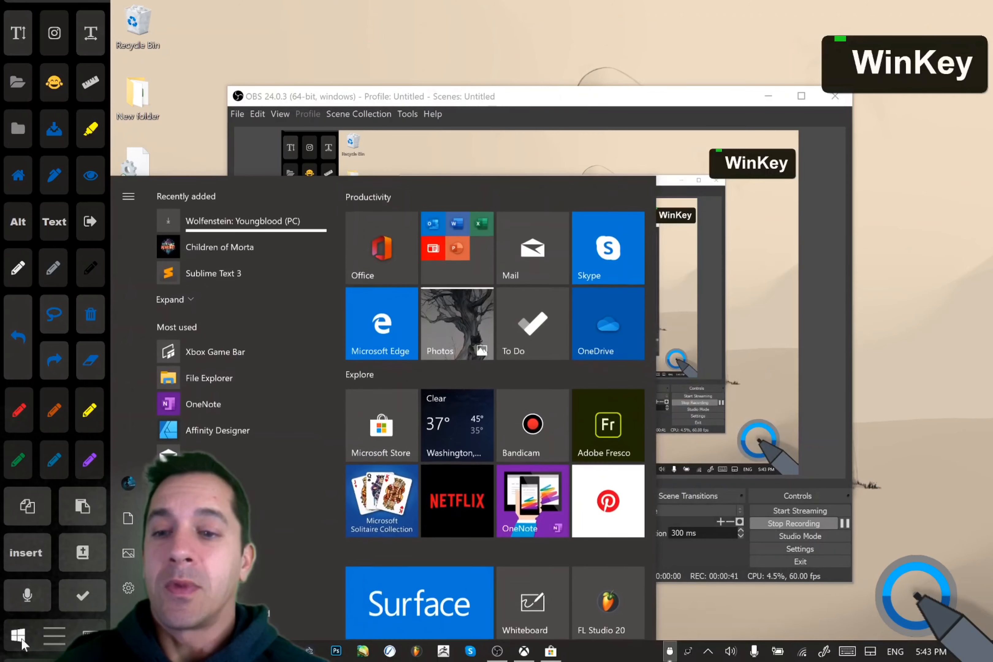
Launch Tablet Pro from the Start menu's T section
scroll(down, 3)
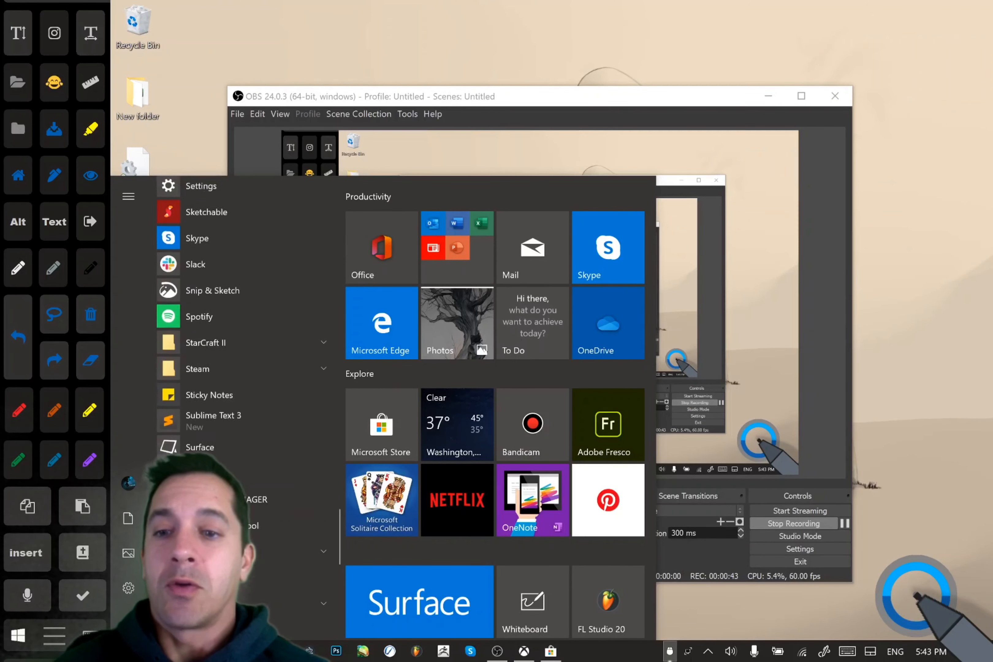
scroll(up, 3)
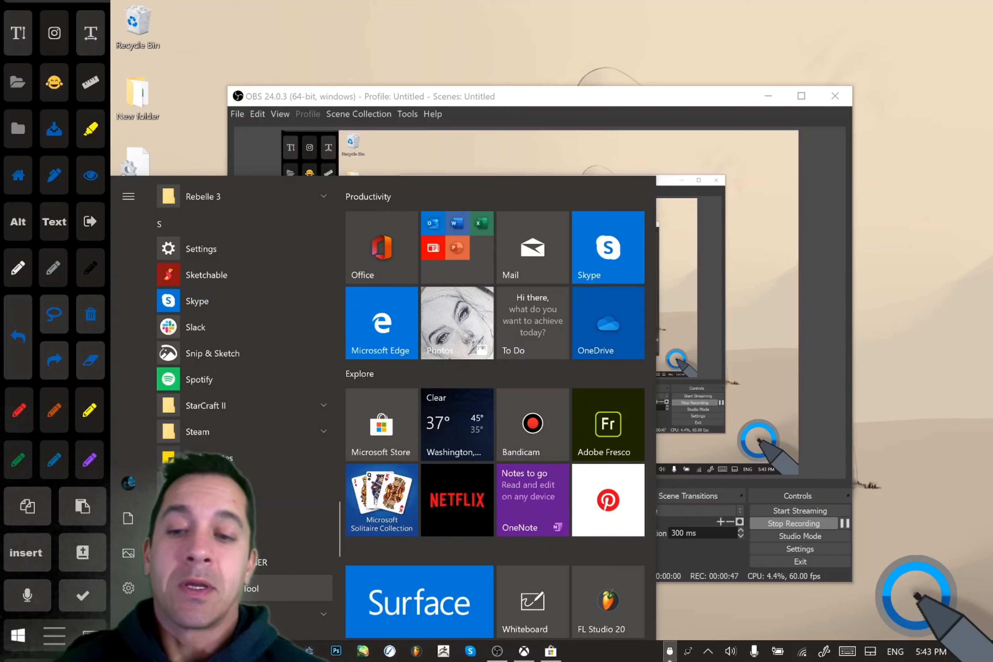
click(708, 651)
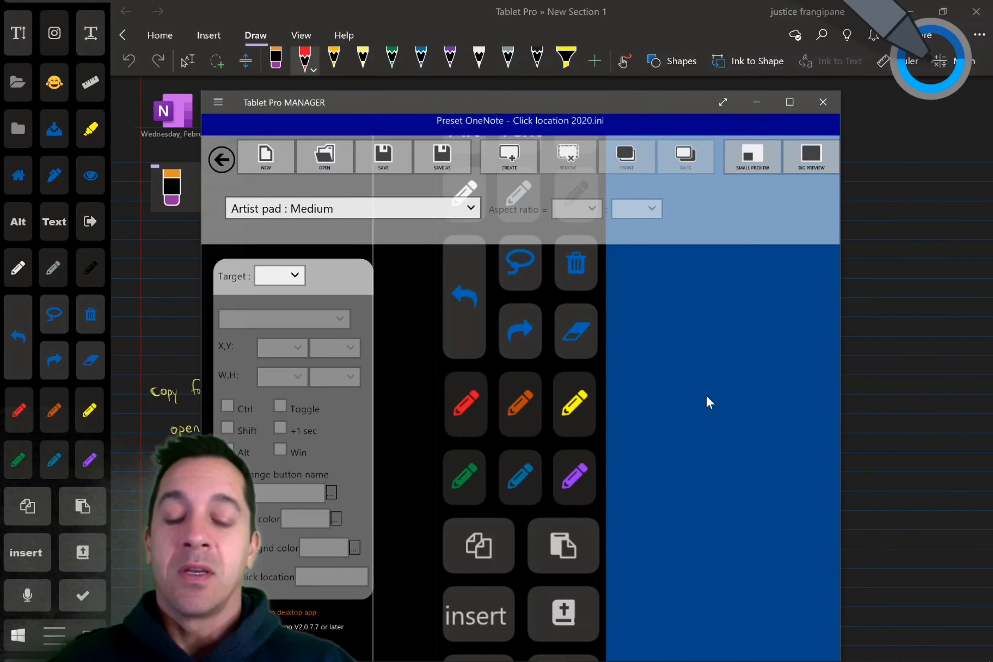
mouse_move(653, 393)
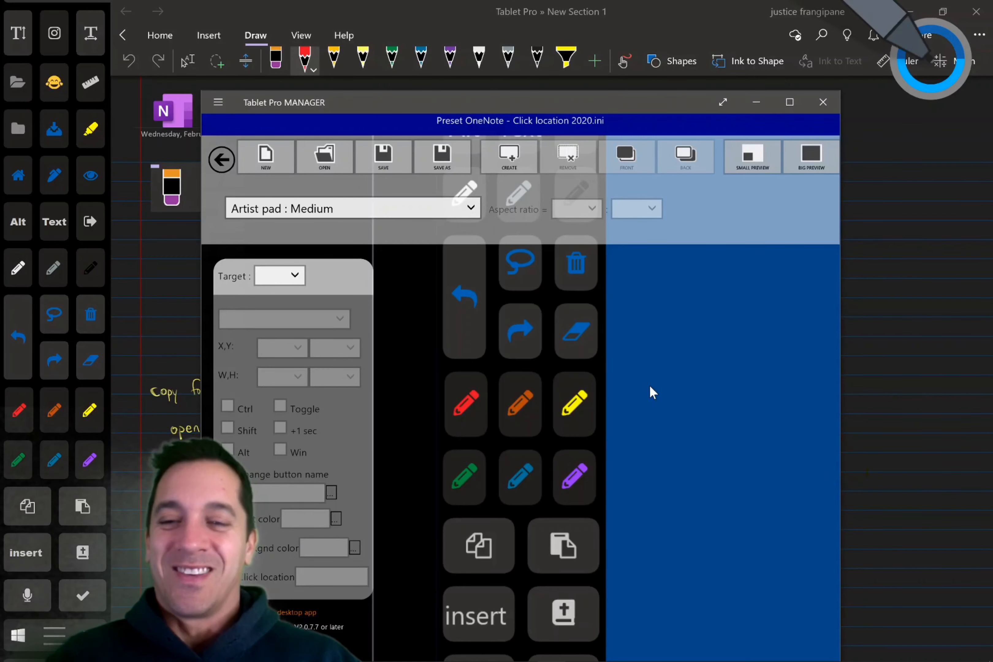
mouse_move(41, 380)
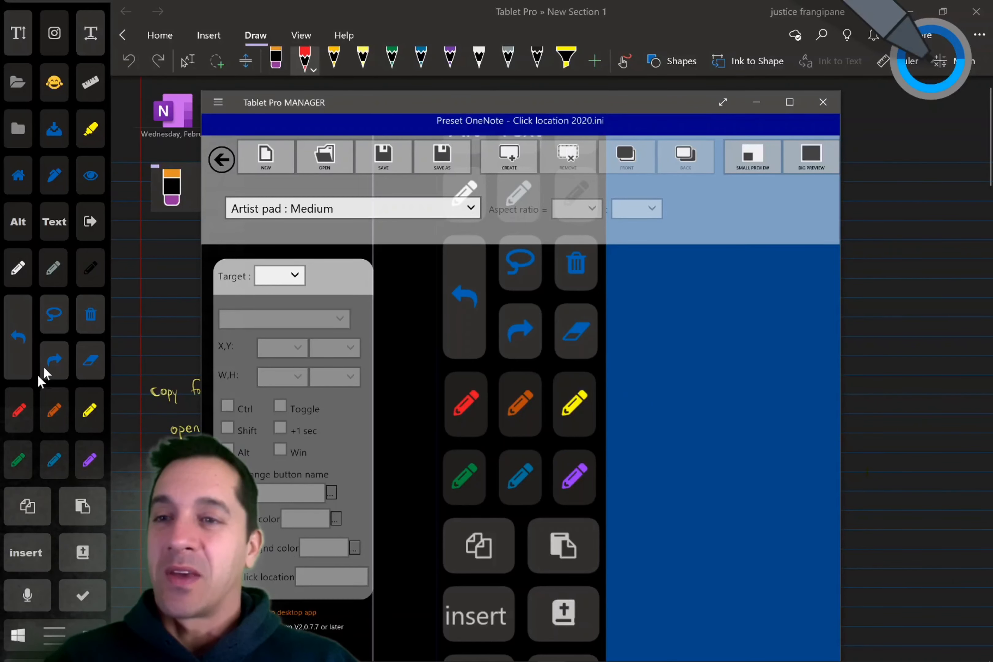